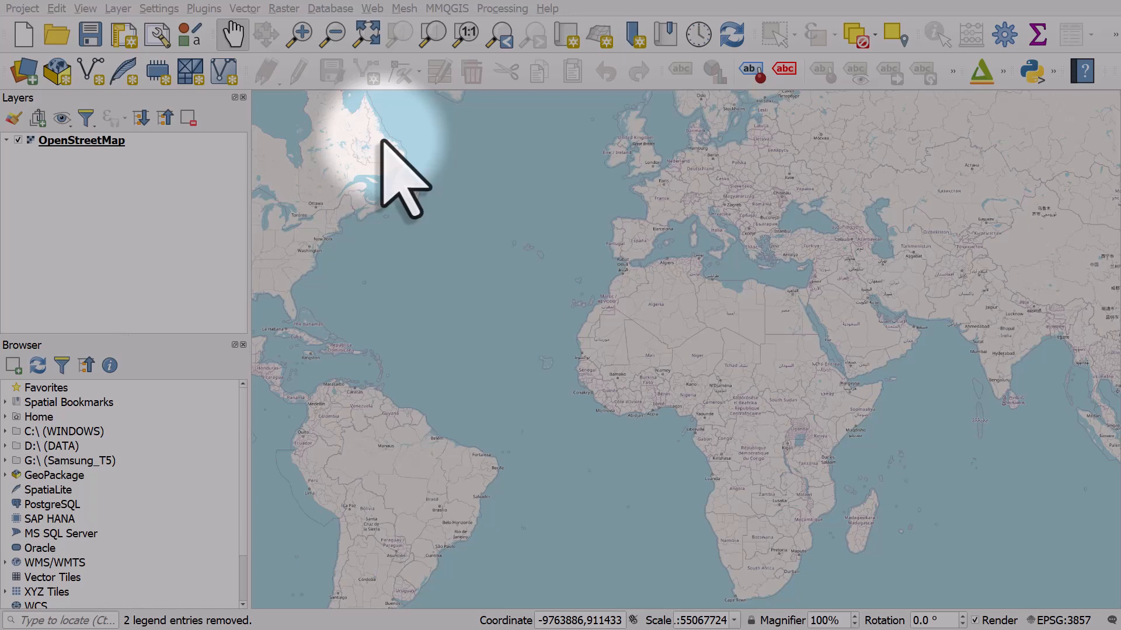
mouse_move(275, 222)
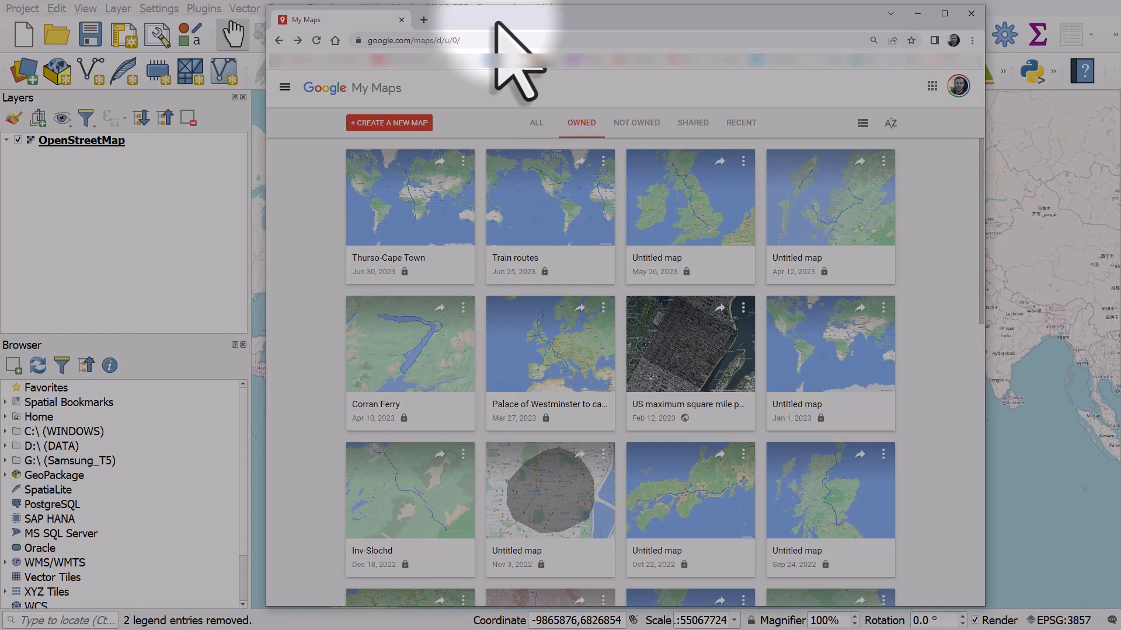
mouse_move(494, 136)
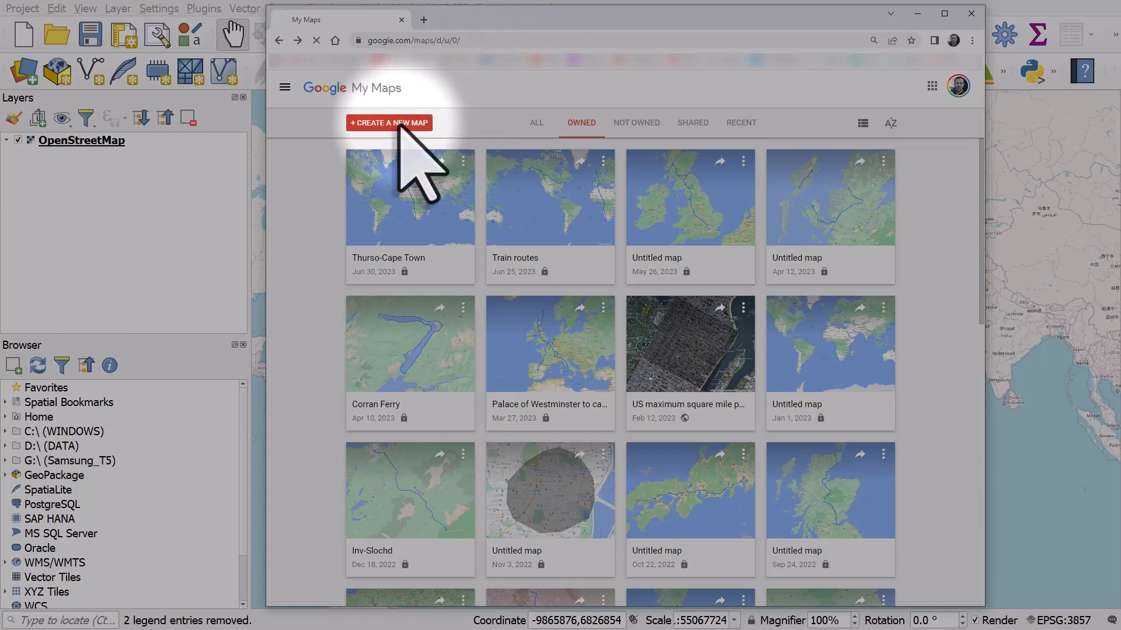
Create a new blank untitled map in Google My Maps.
click(388, 122)
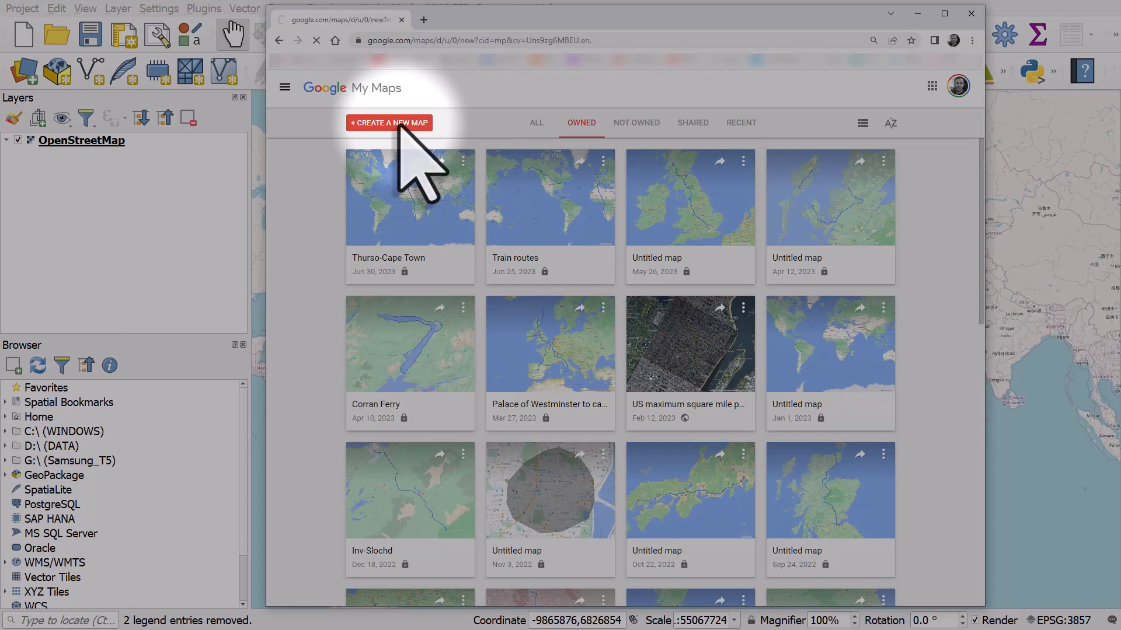
click(388, 122)
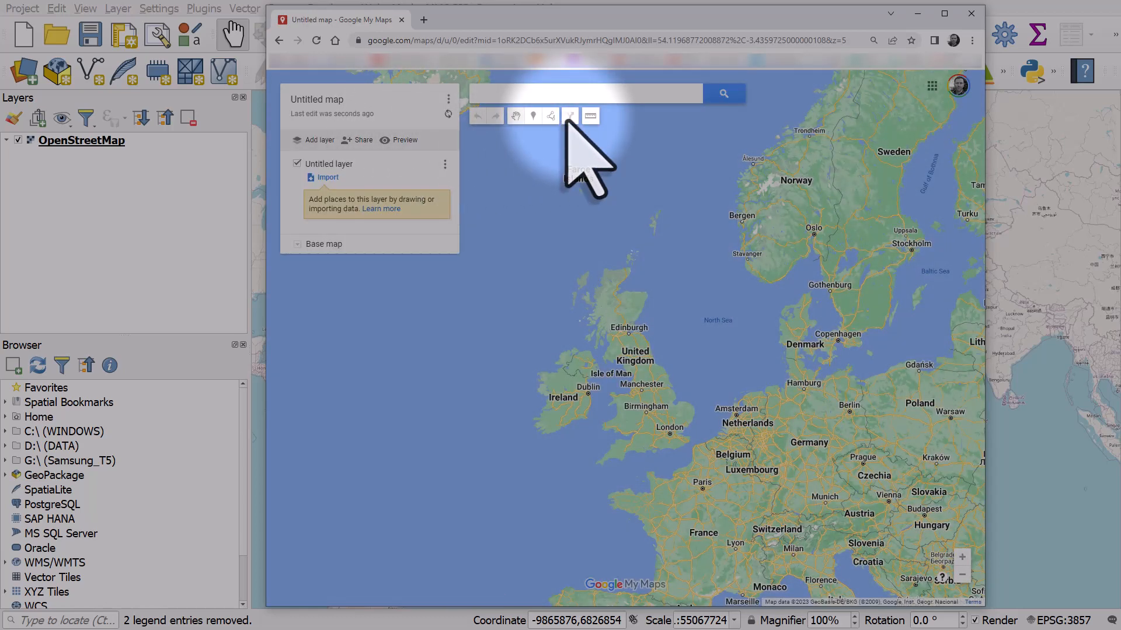
Add driving directions from Thurso to Cape Town, South Africa as a new layer.
click(569, 115)
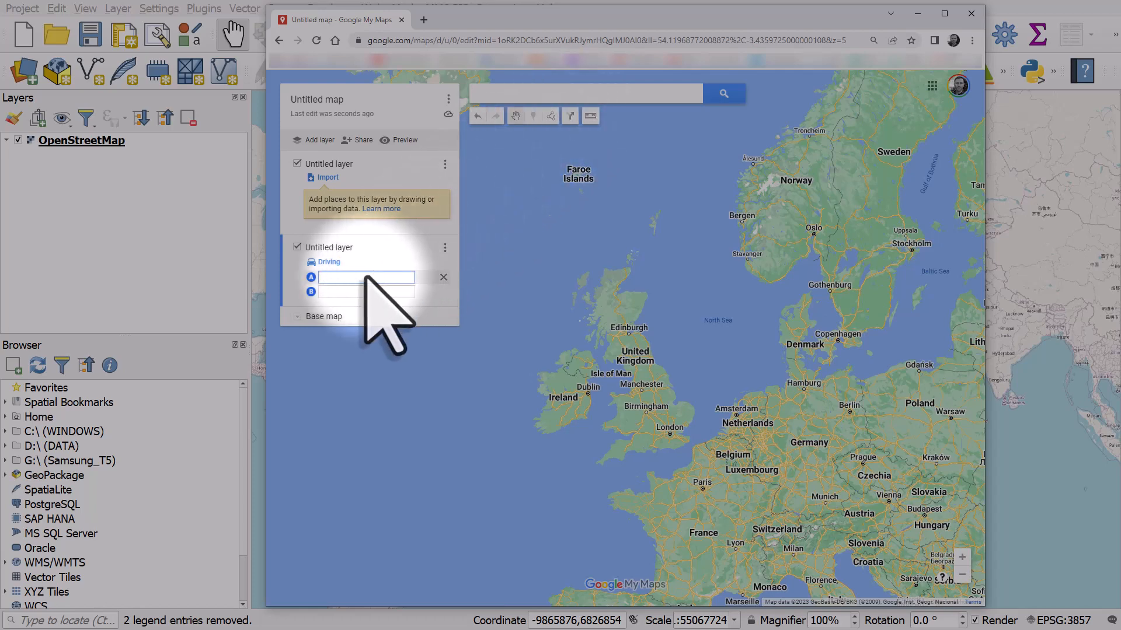
text(T)
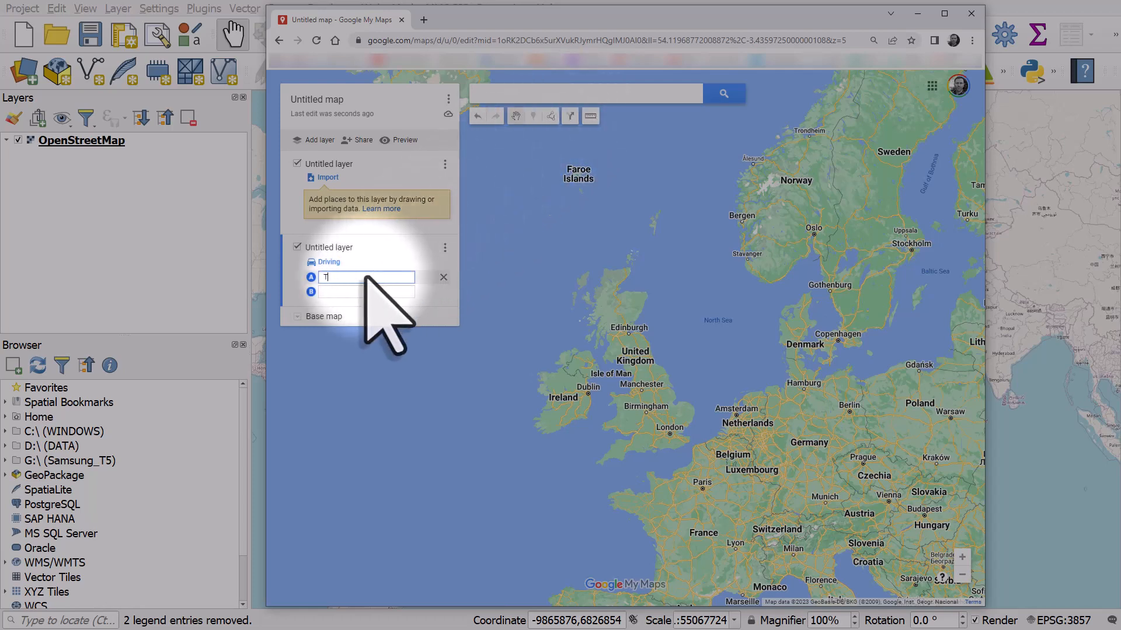
text(hurso)
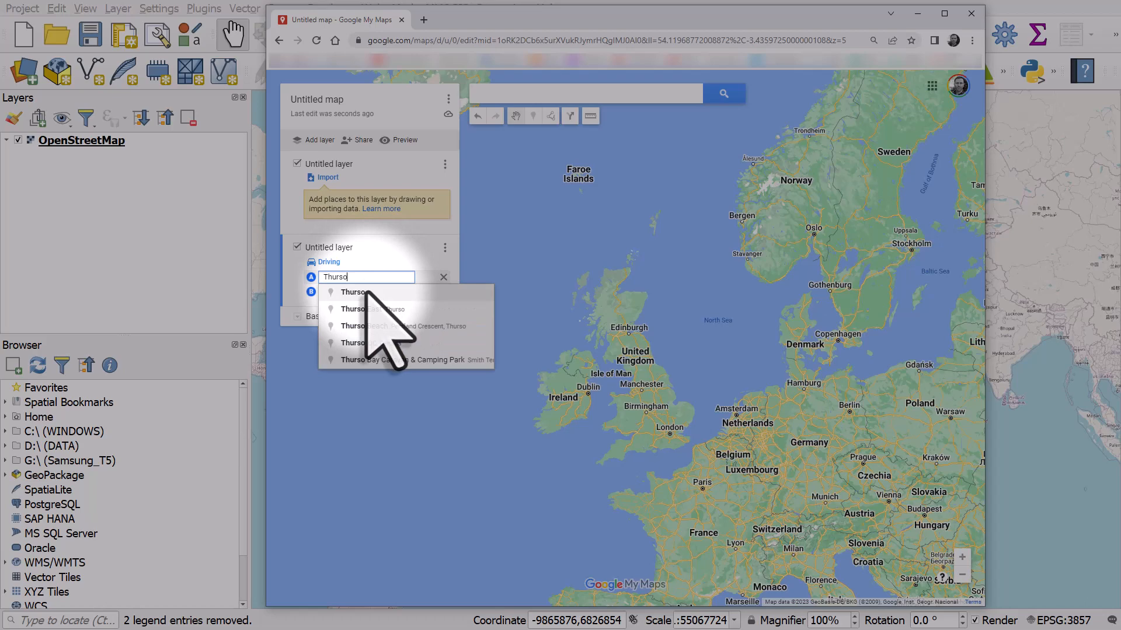
click(351, 292)
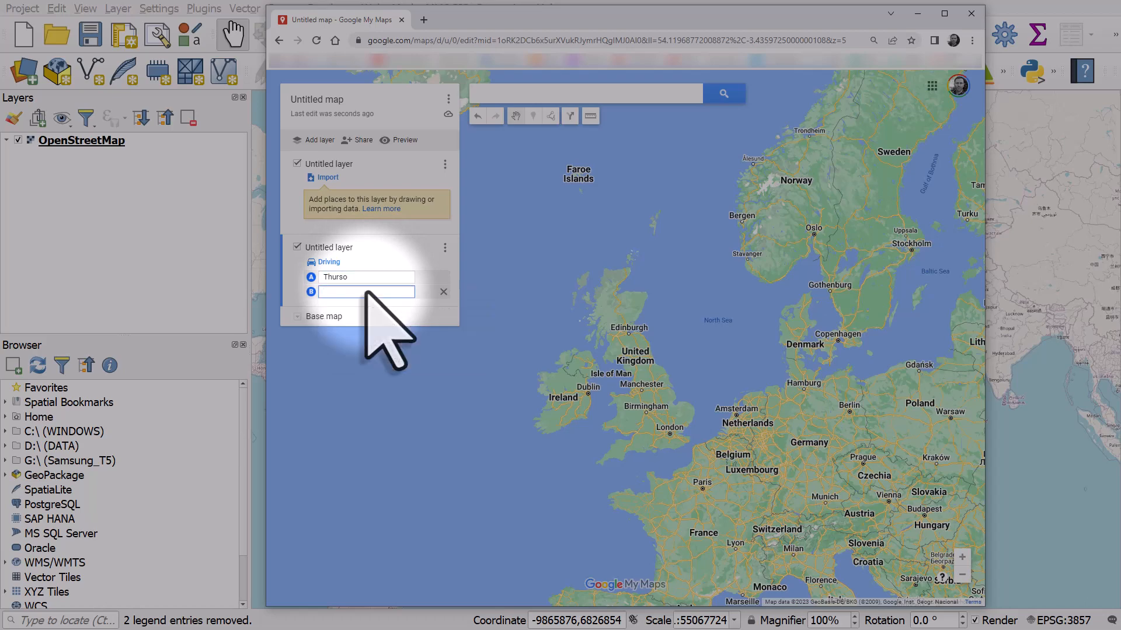
text(Cape Tow)
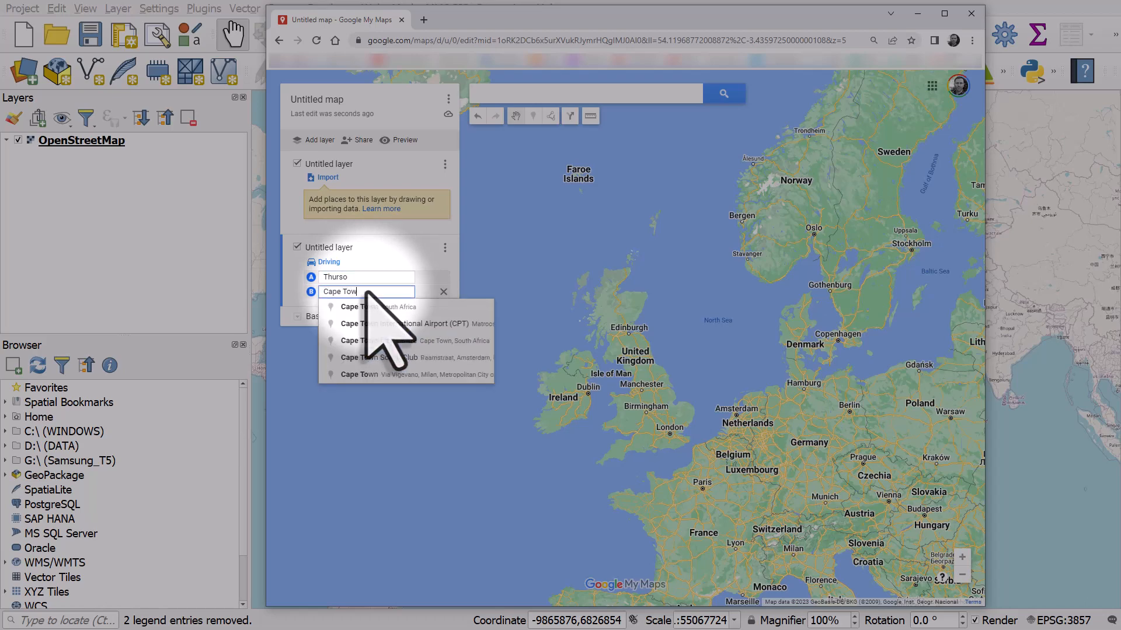
click(378, 307)
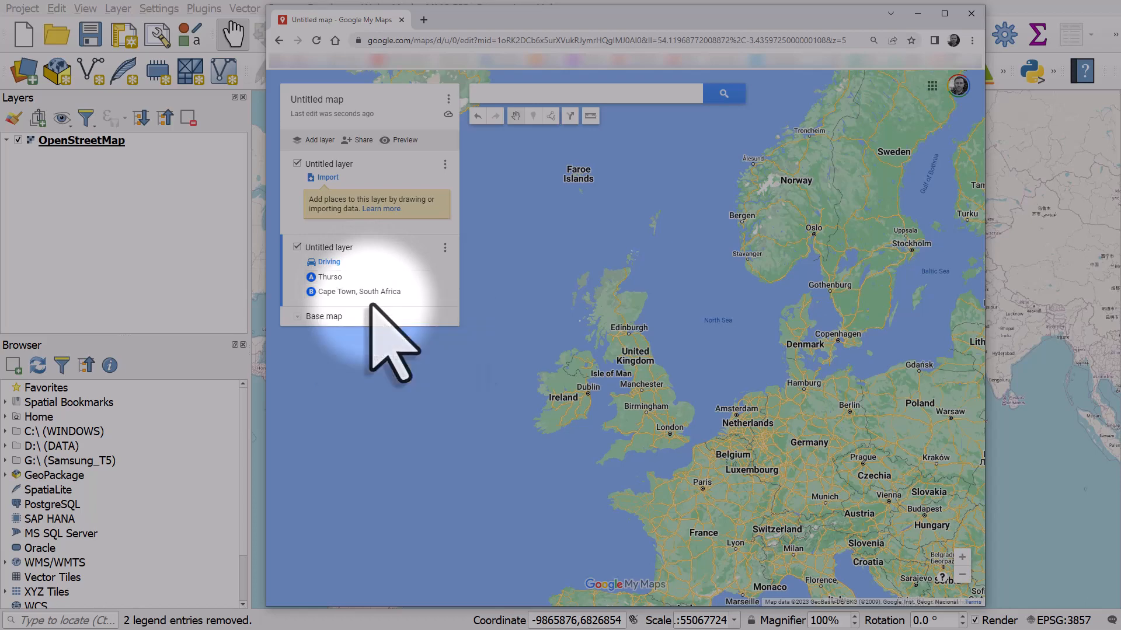
click(328, 261)
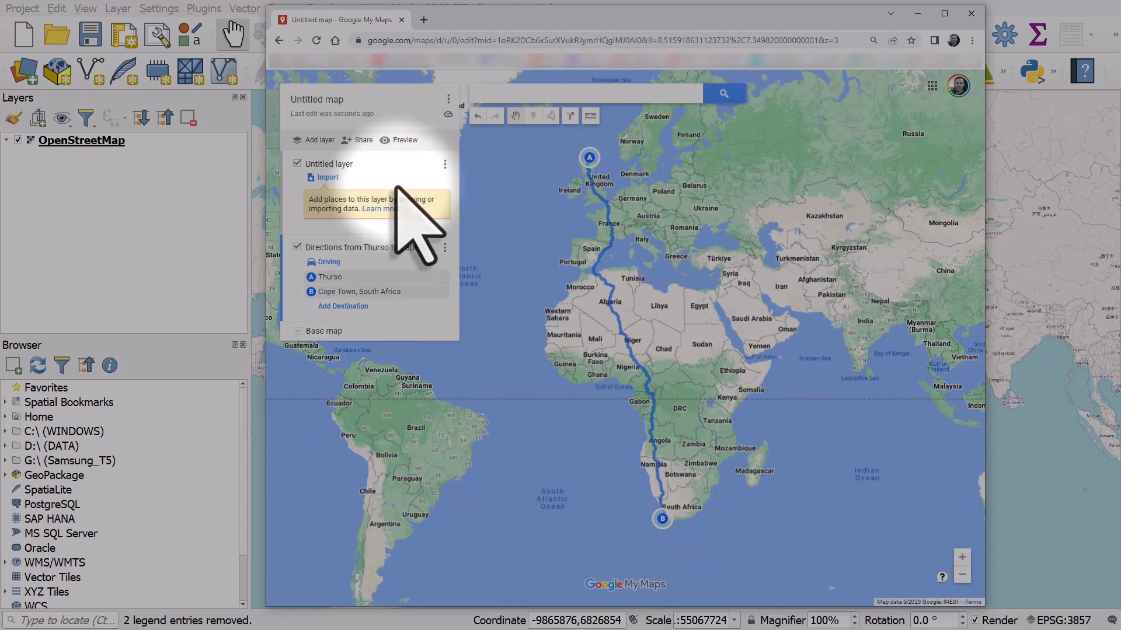
Start a KML/KMZ export limited to the Thurso to Cape Town directions layer.
click(449, 98)
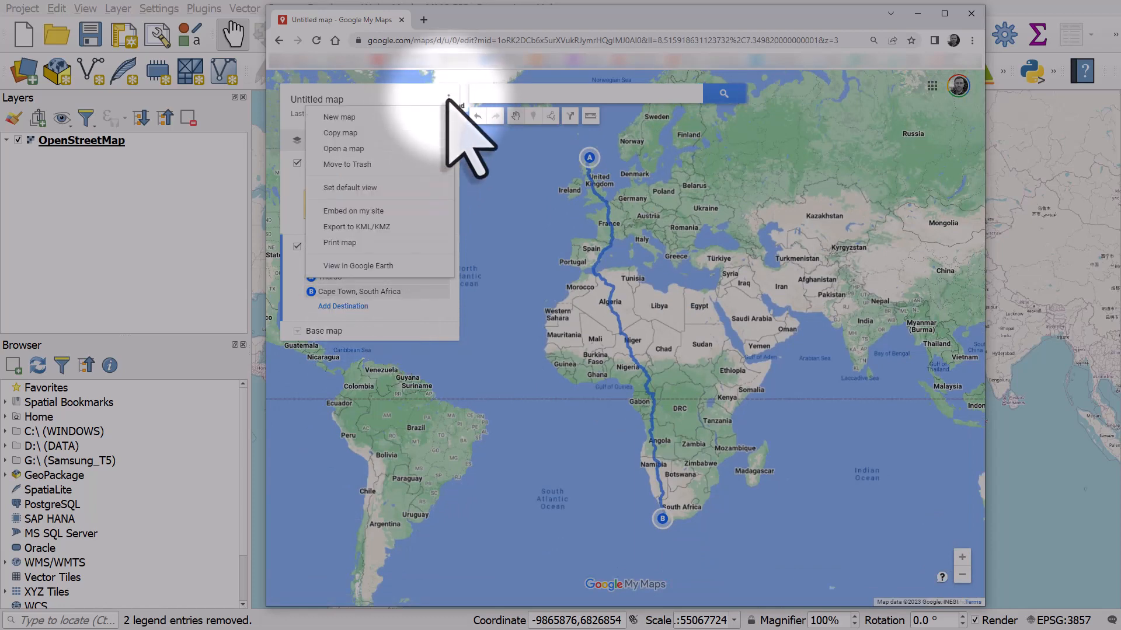
mouse_move(385, 274)
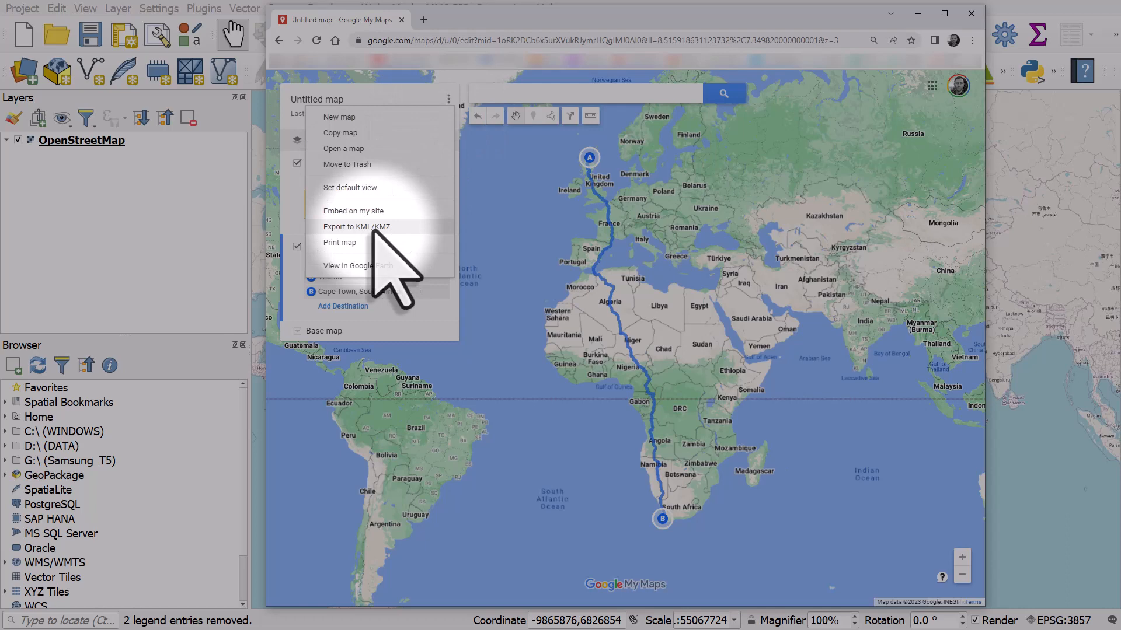
click(357, 226)
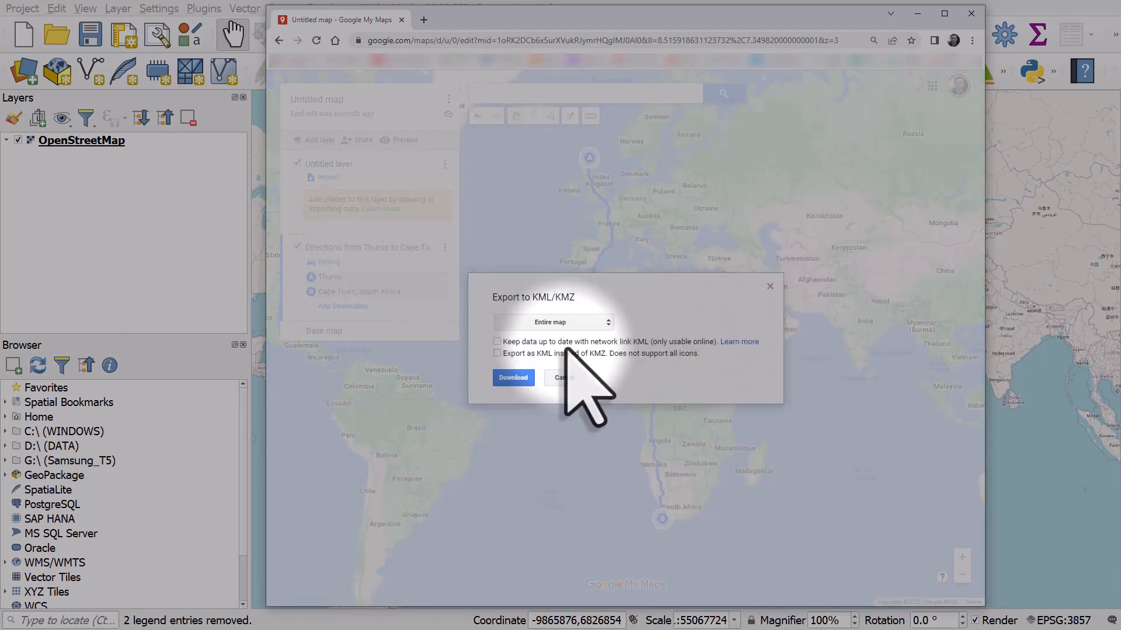
click(550, 323)
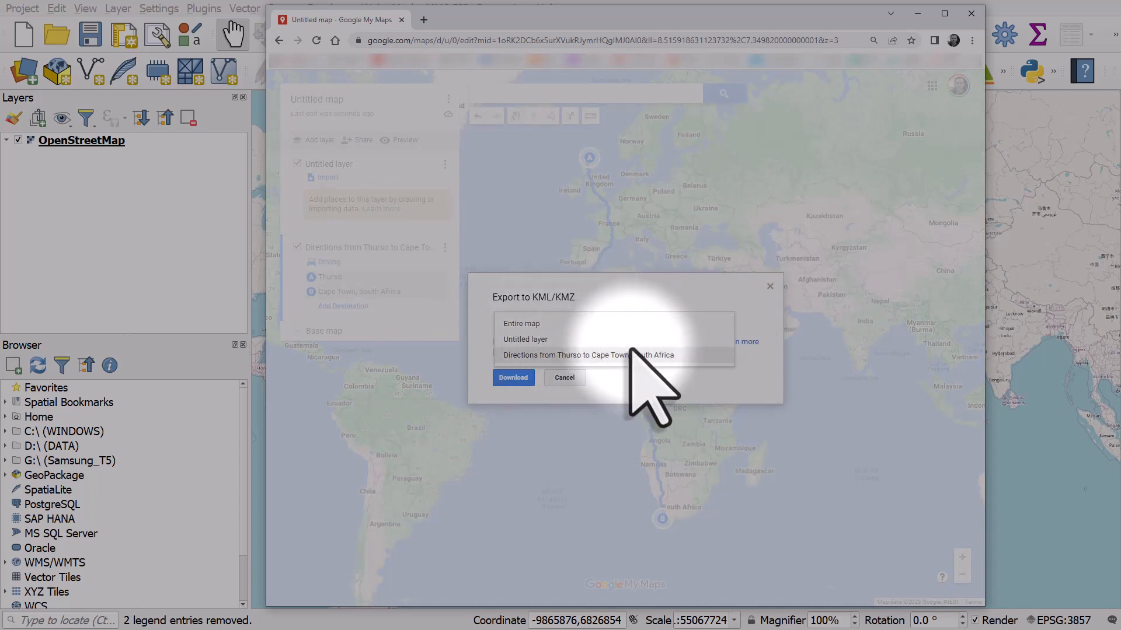
click(587, 356)
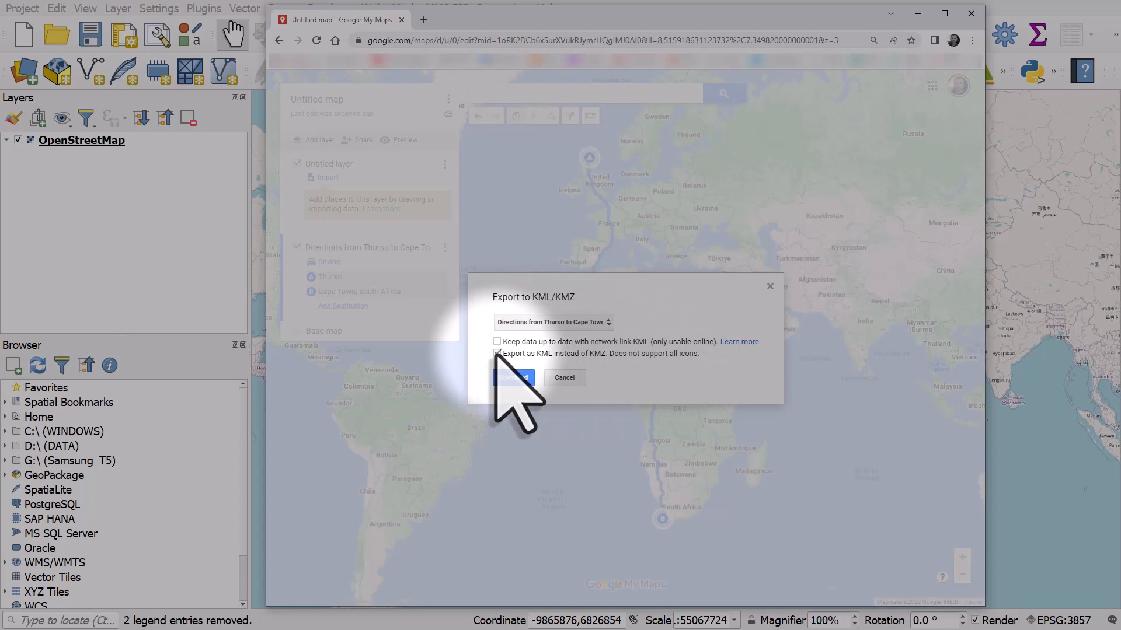
Export as plain KML, download it and save the file to disk.
click(497, 353)
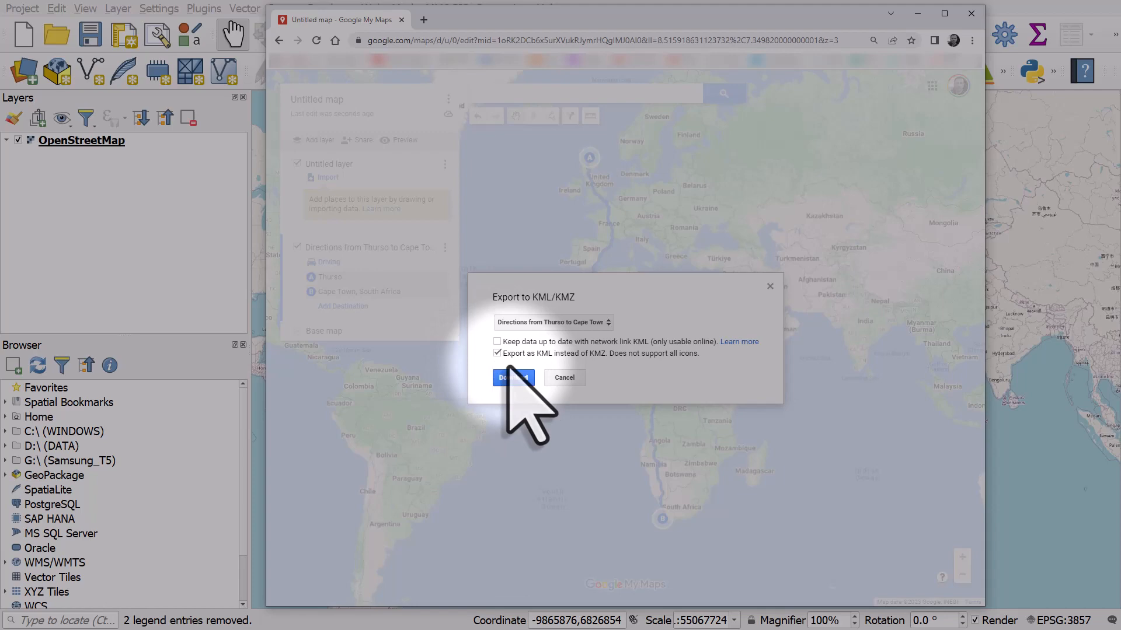
click(511, 377)
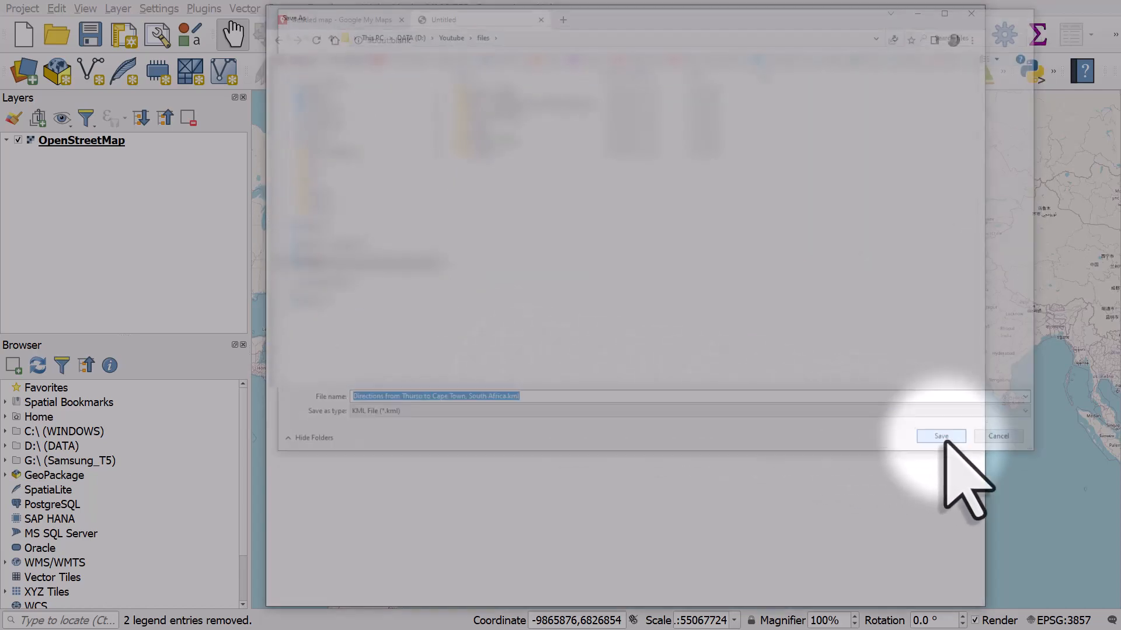
click(940, 436)
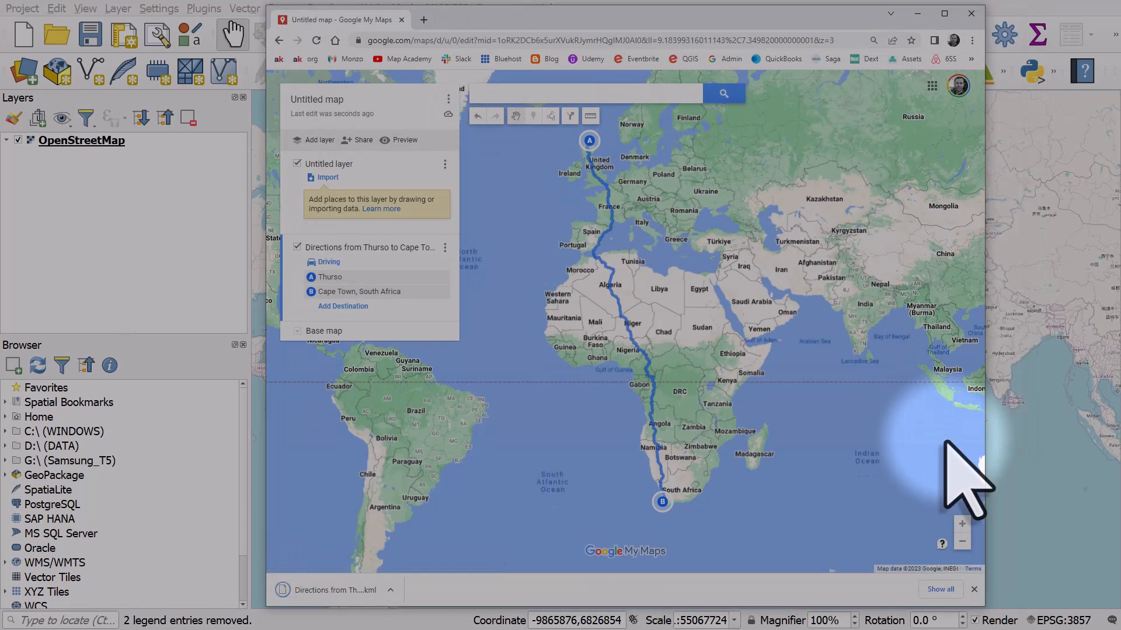
mouse_move(897, 493)
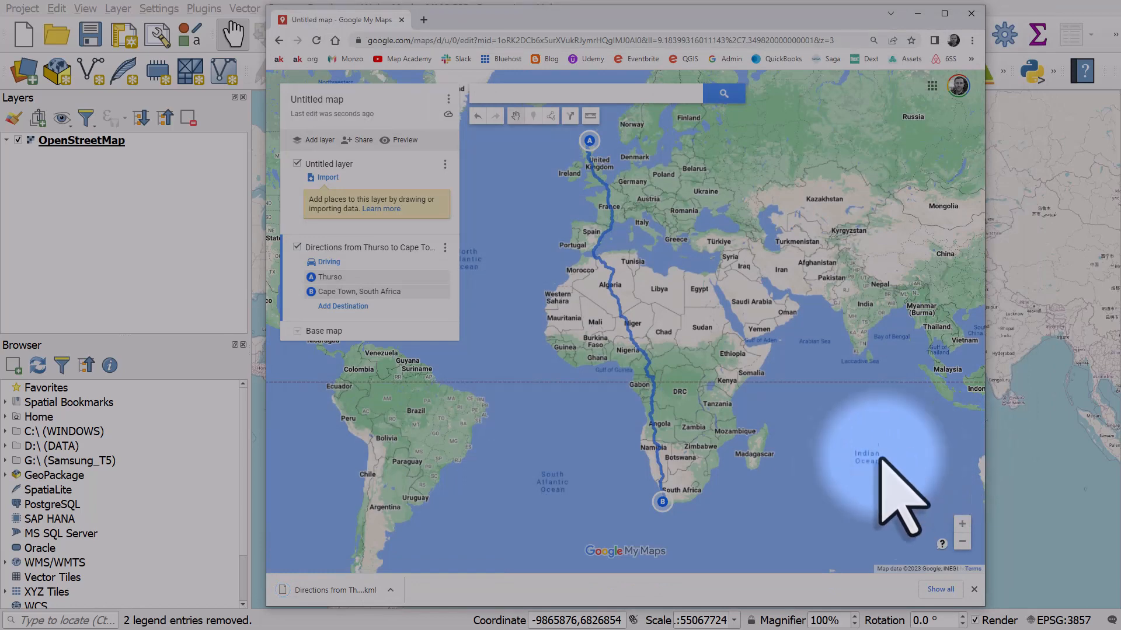
mouse_move(350, 615)
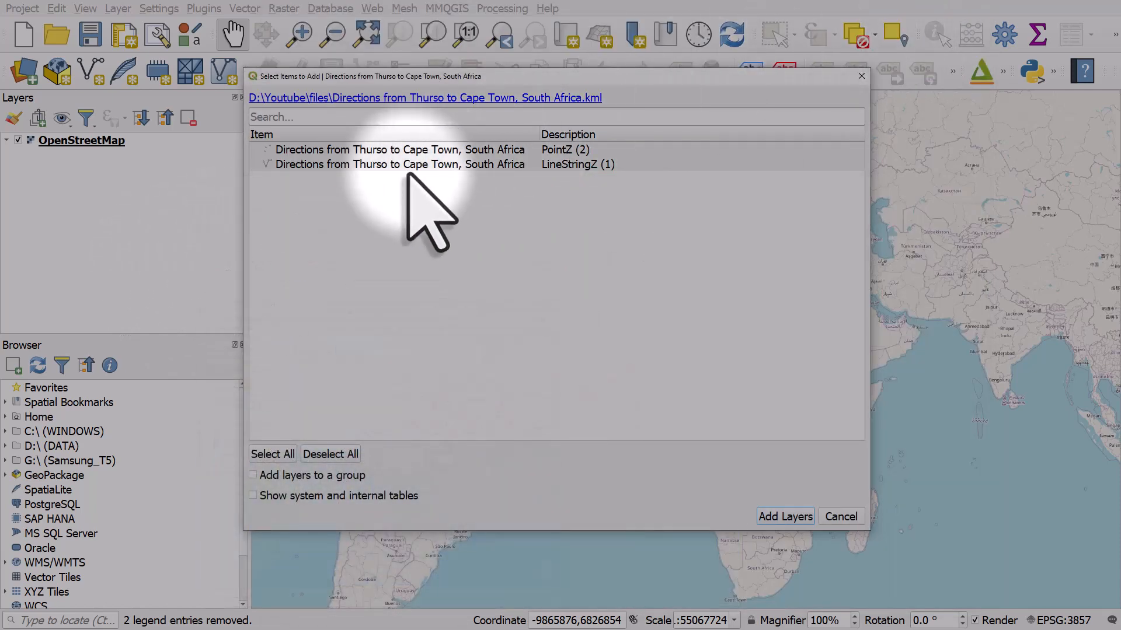
Select both KML sublayers, the points and the route line, and add them as layers.
click(400, 164)
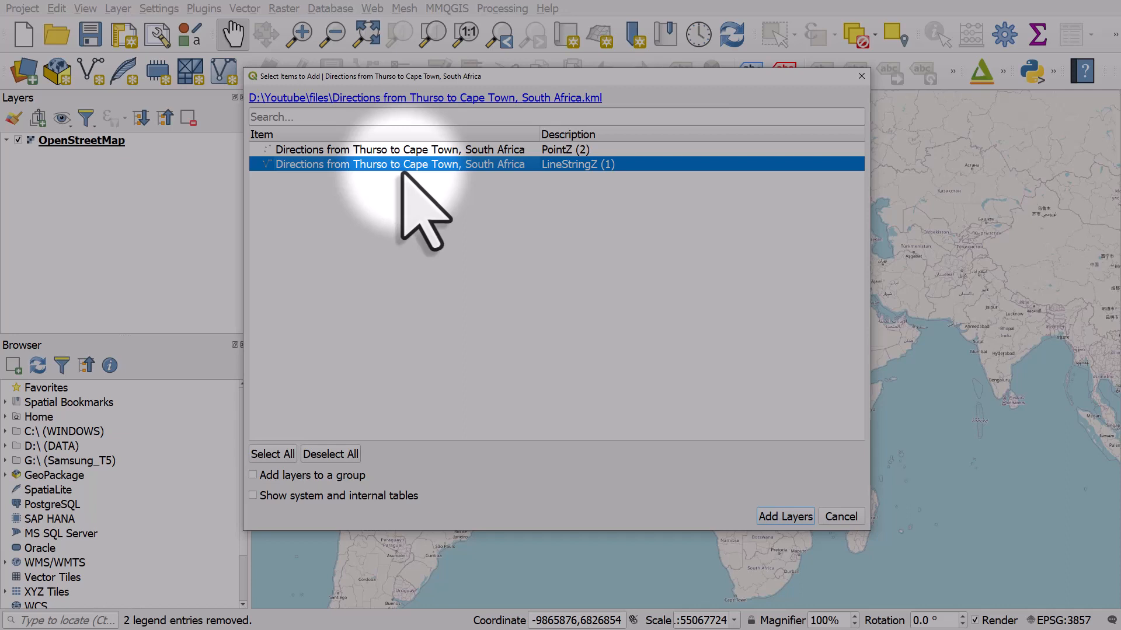
mouse_move(400, 165)
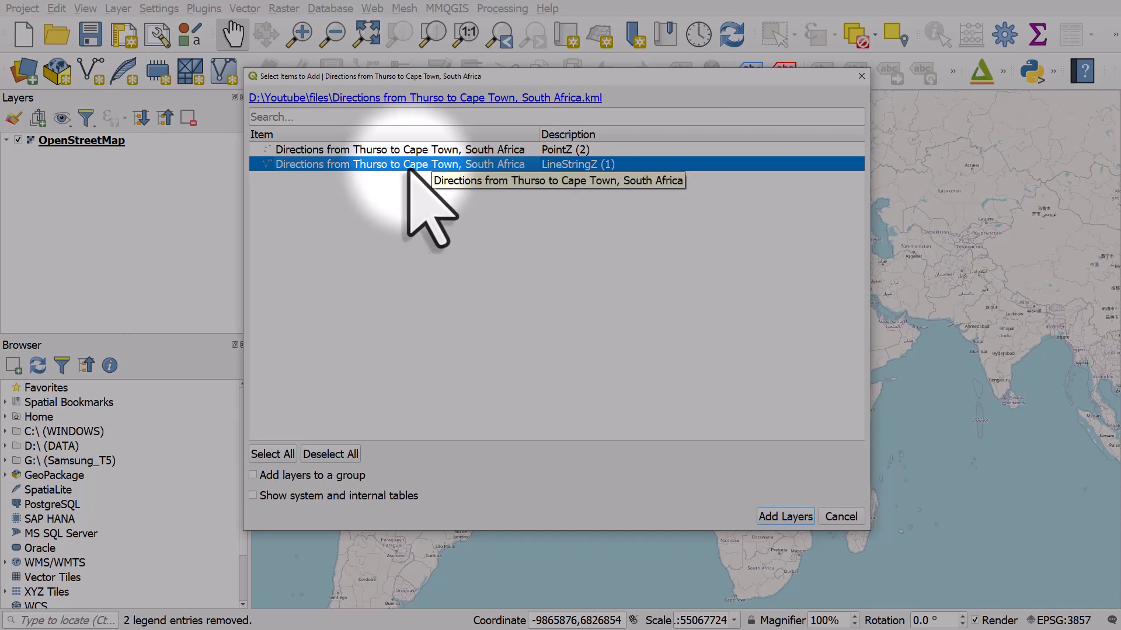
click(401, 149)
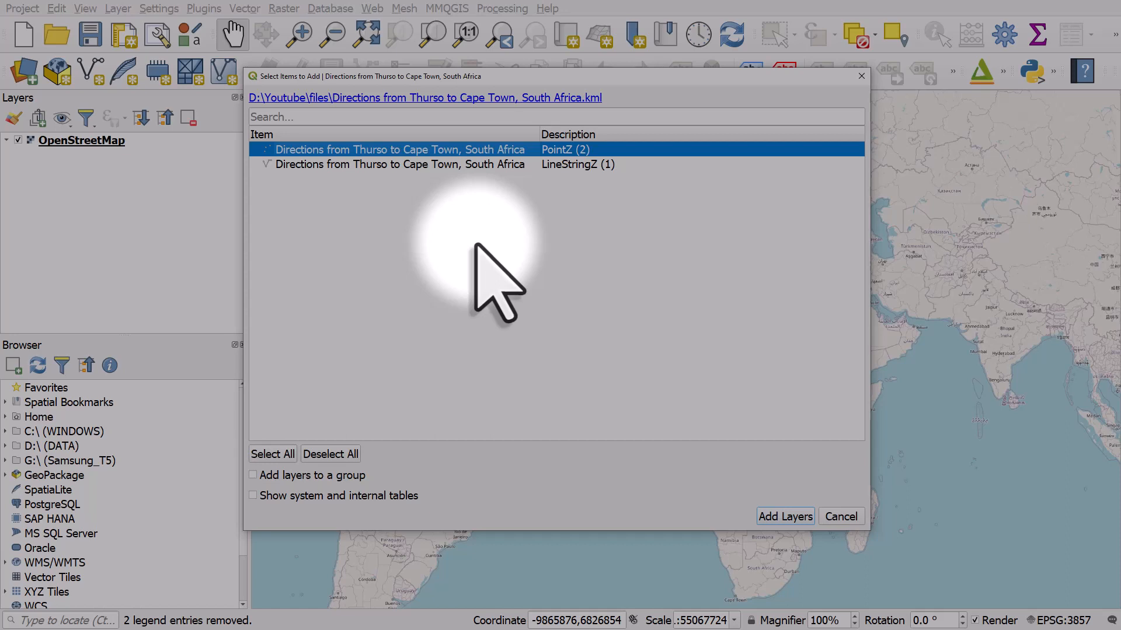
mouse_move(493, 286)
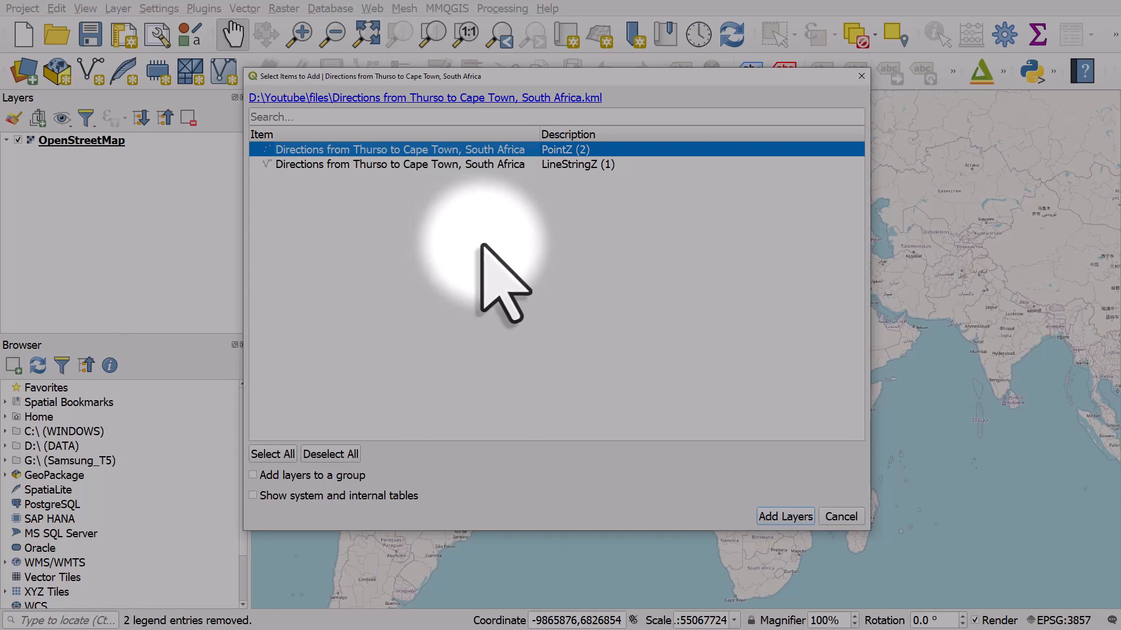
click(400, 149)
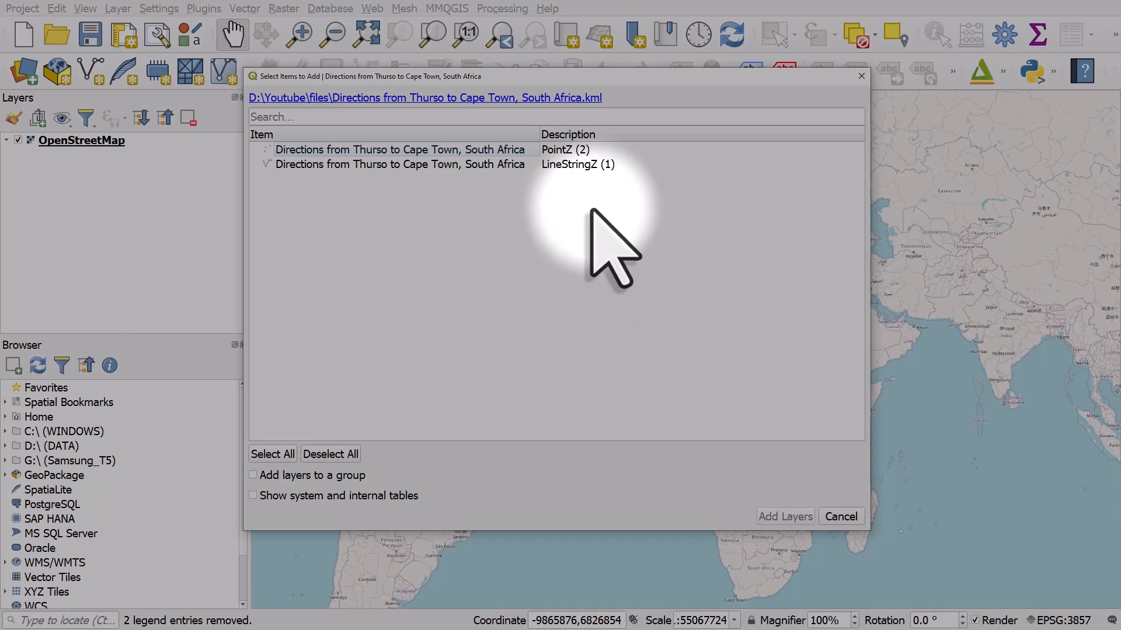
click(272, 454)
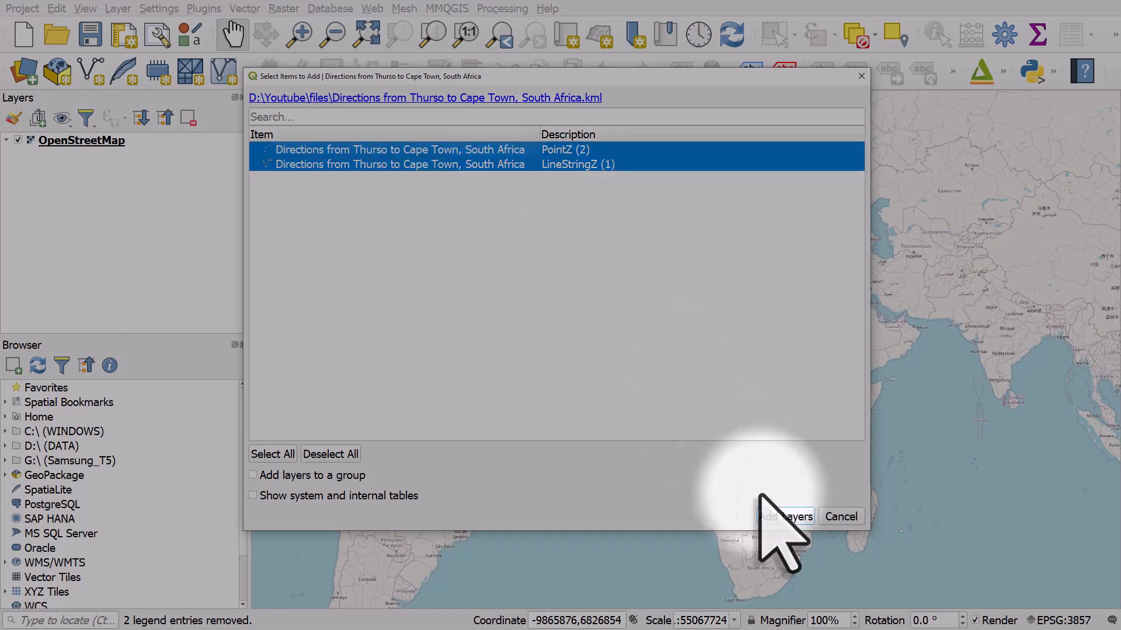
click(785, 516)
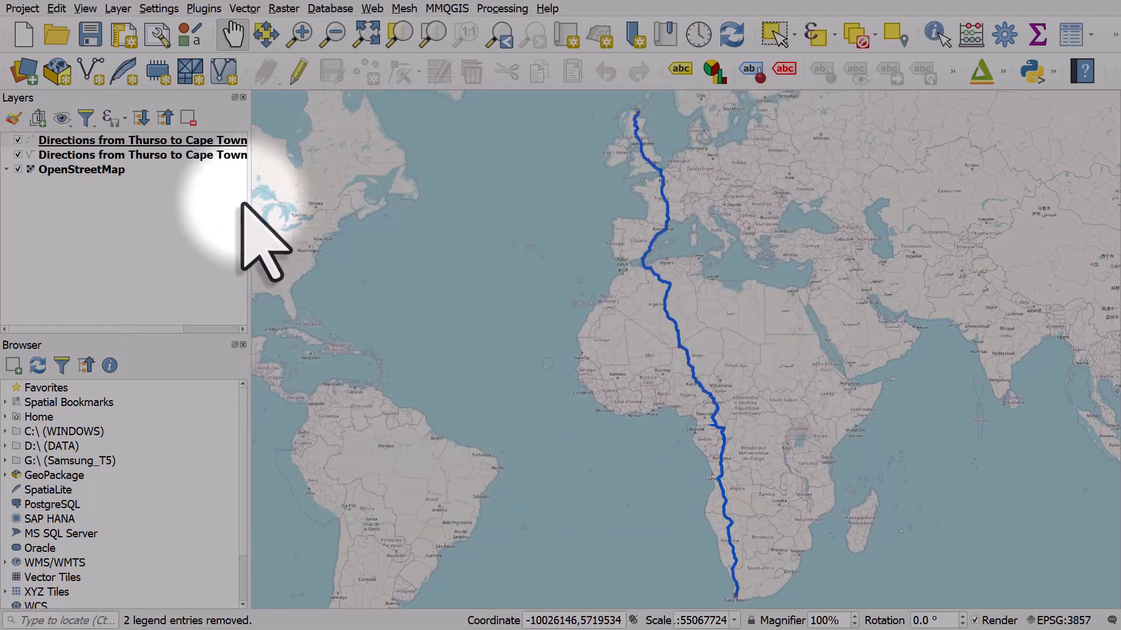
Select the route line layer and zoom in on its Thurso start in northern Scotland.
click(142, 156)
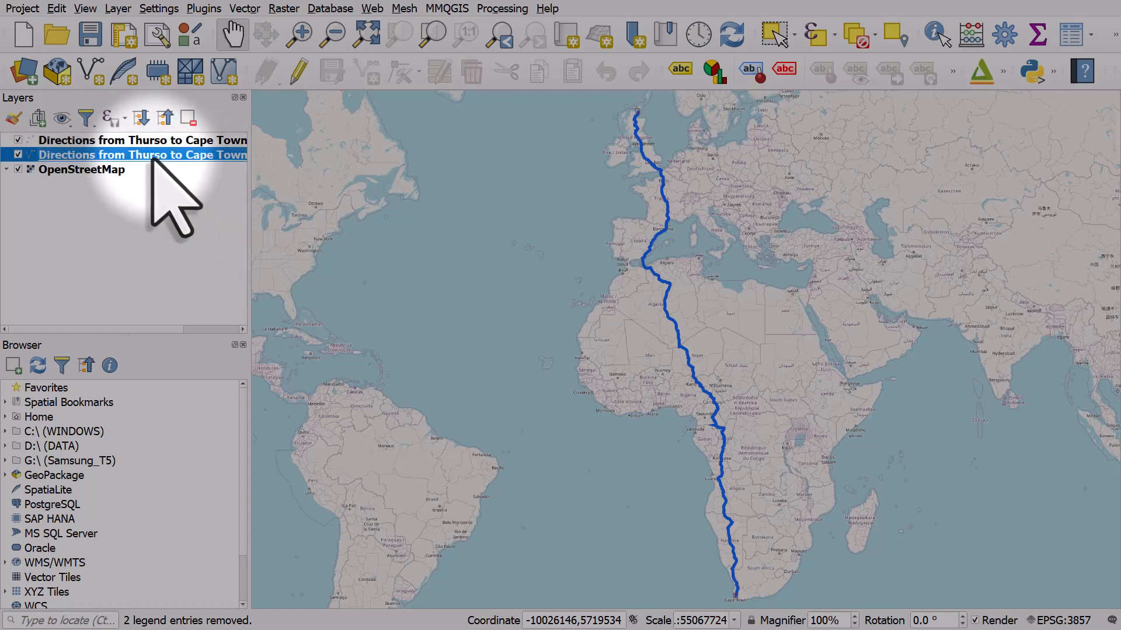
click(17, 155)
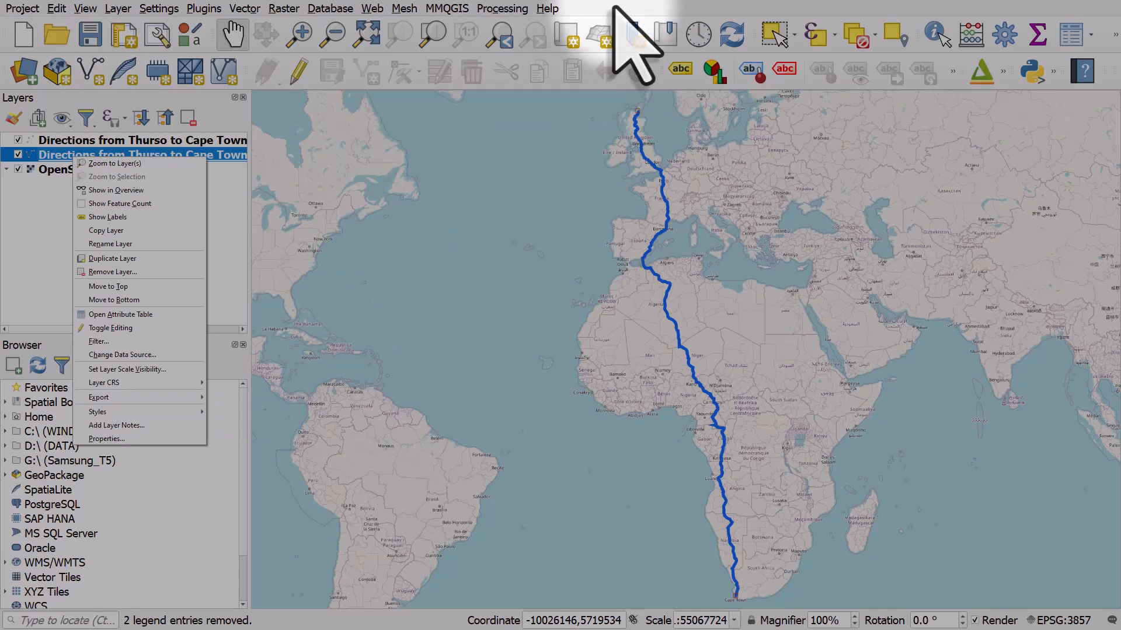
click(111, 163)
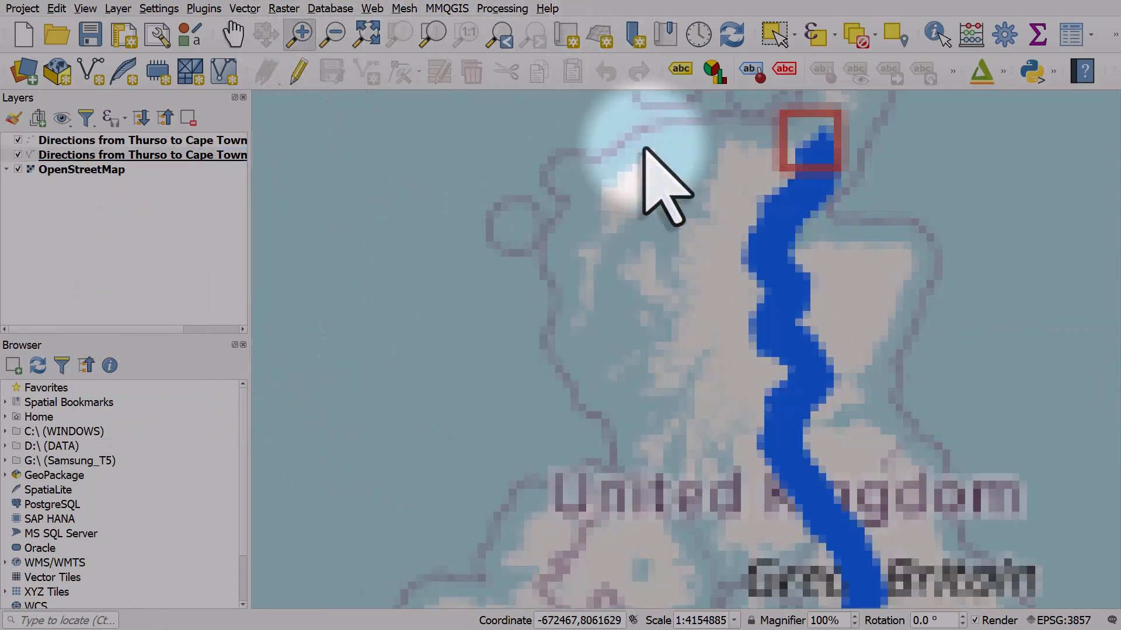